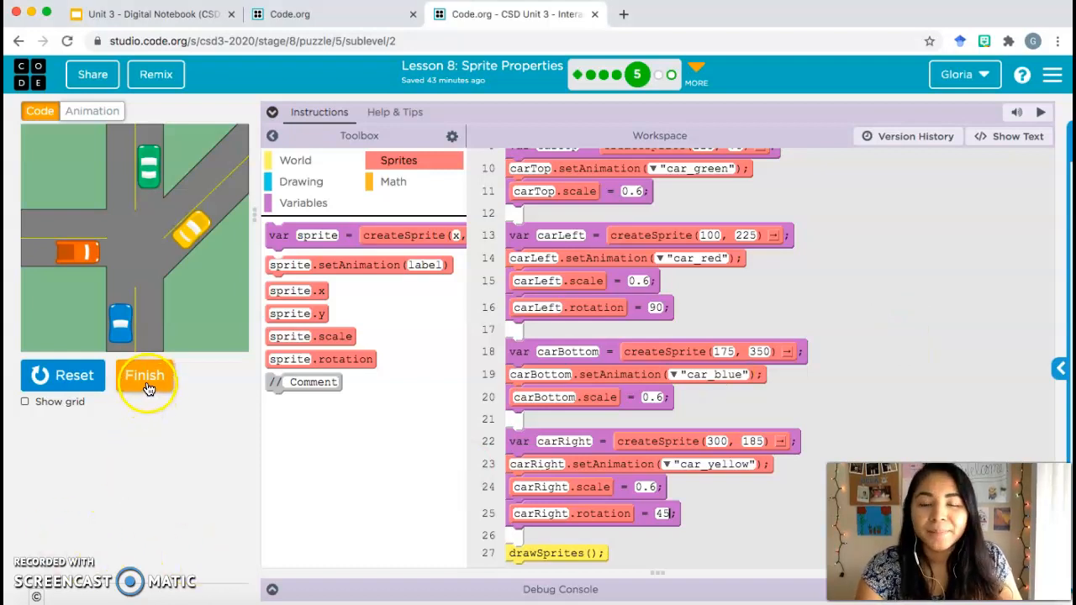
Step: Finish the car rotation puzzle and continue past the activity choice page to the next level
left_click(144, 375)
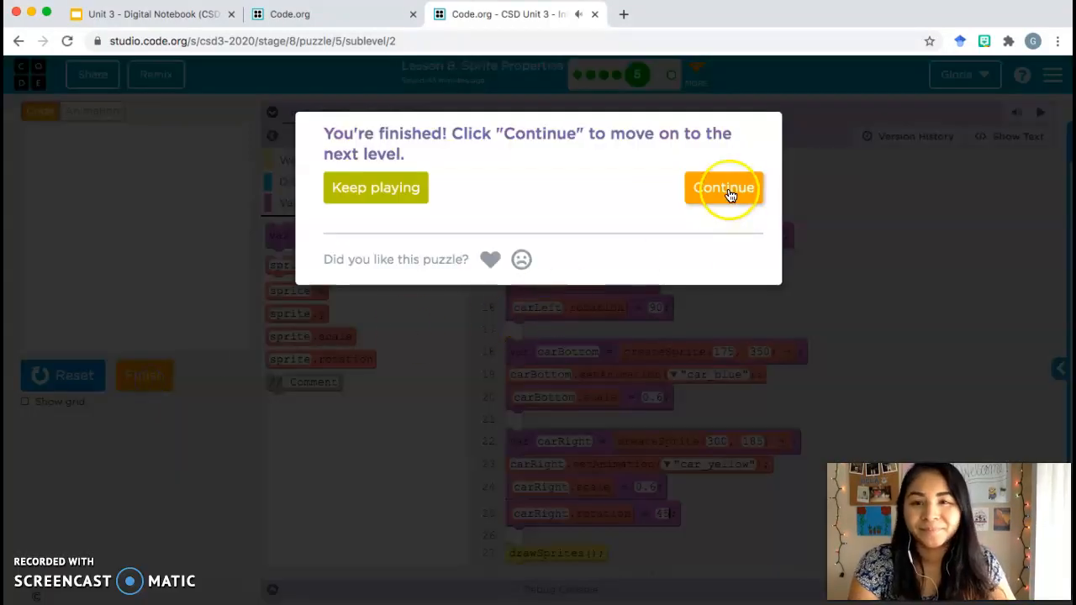
left_click(723, 188)
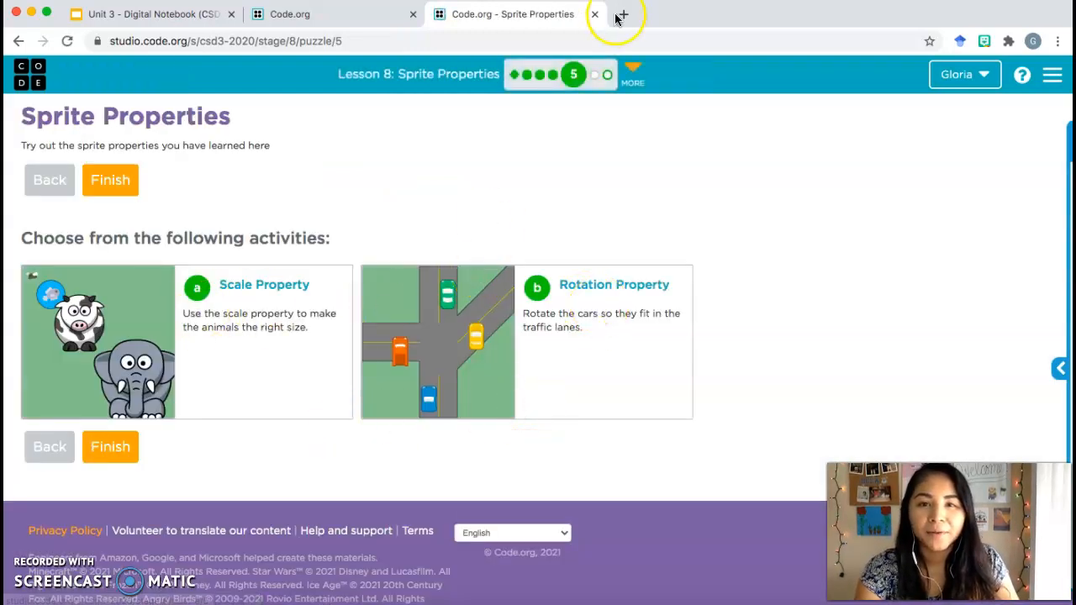
left_click(111, 447)
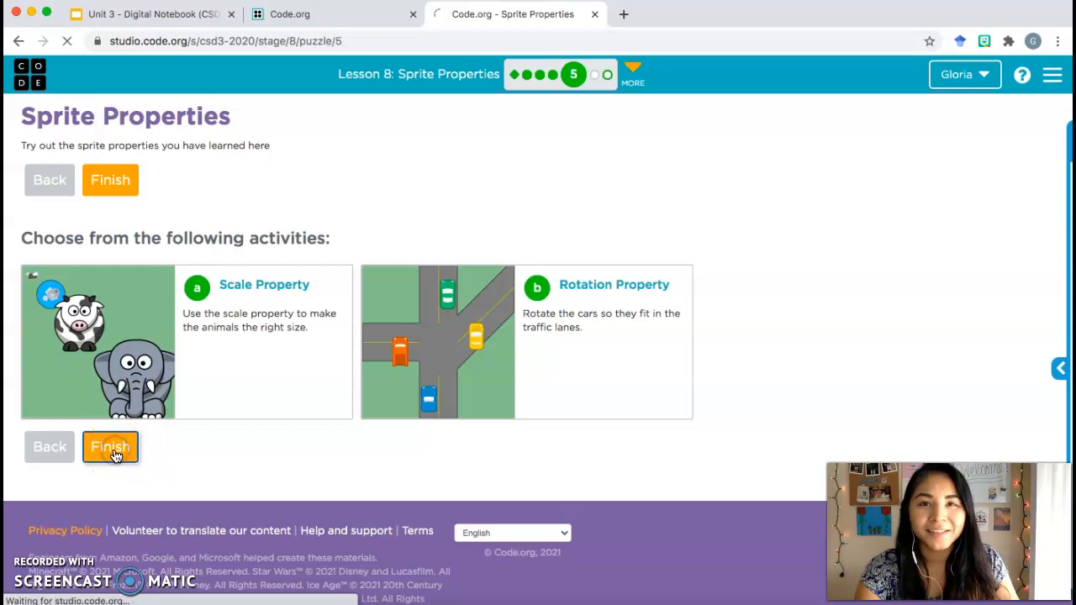
left_click(111, 447)
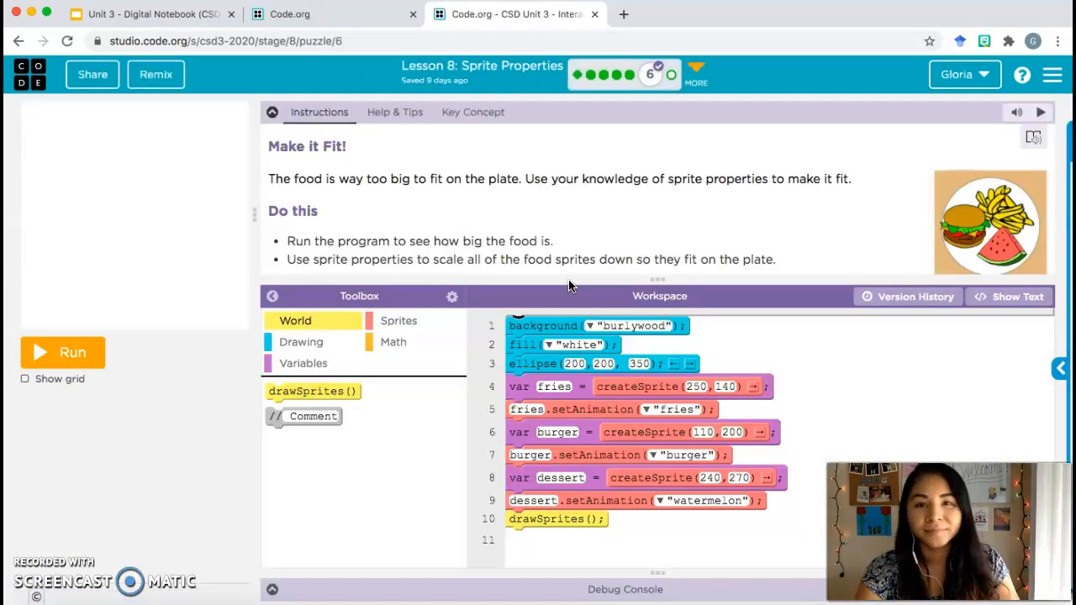
mouse_move(385, 195)
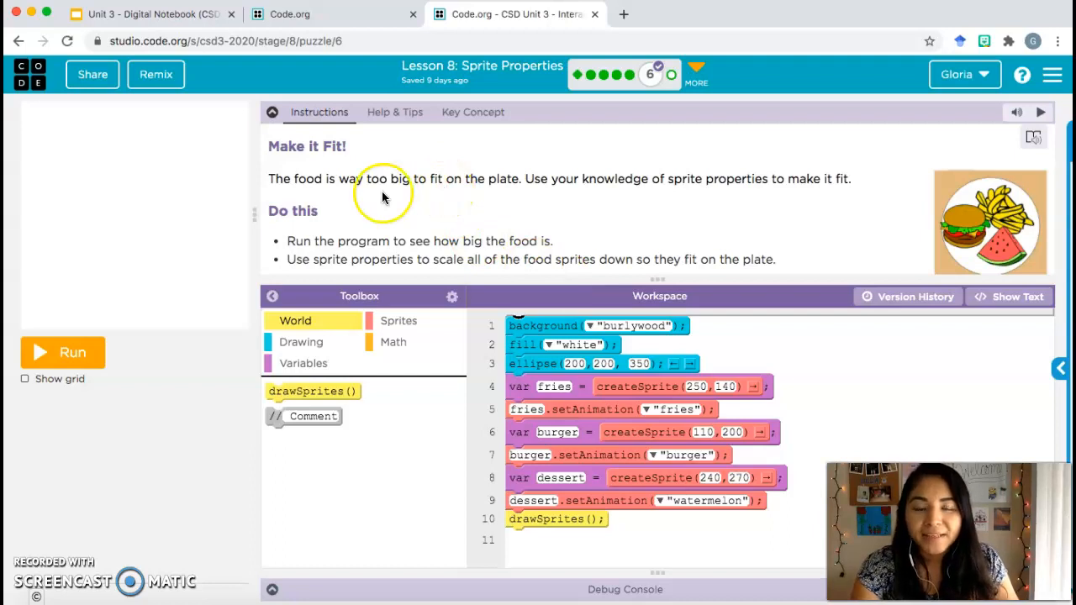
mouse_move(496, 202)
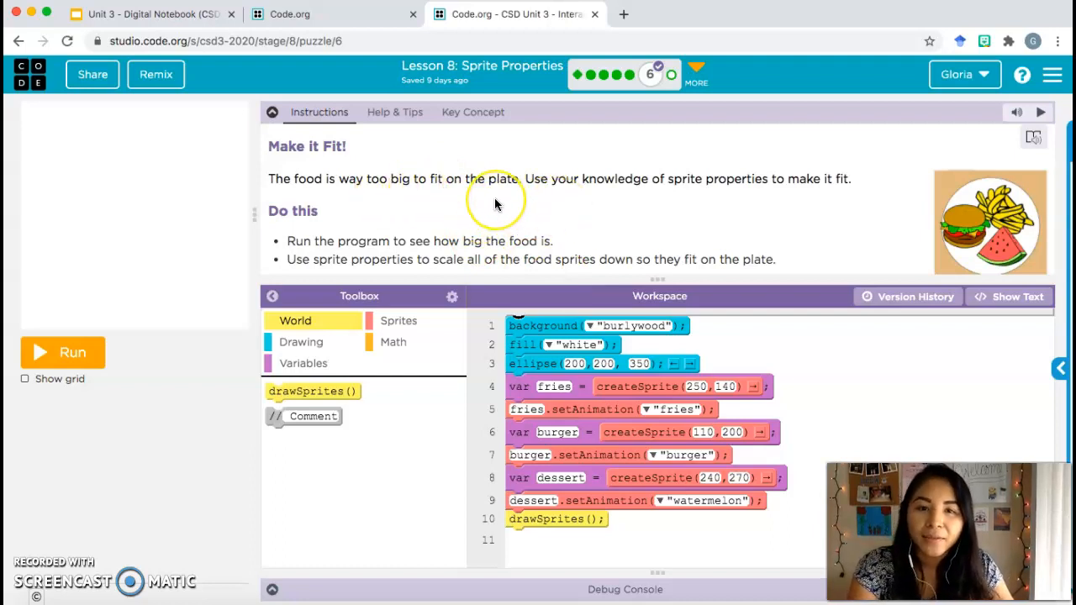
mouse_move(709, 195)
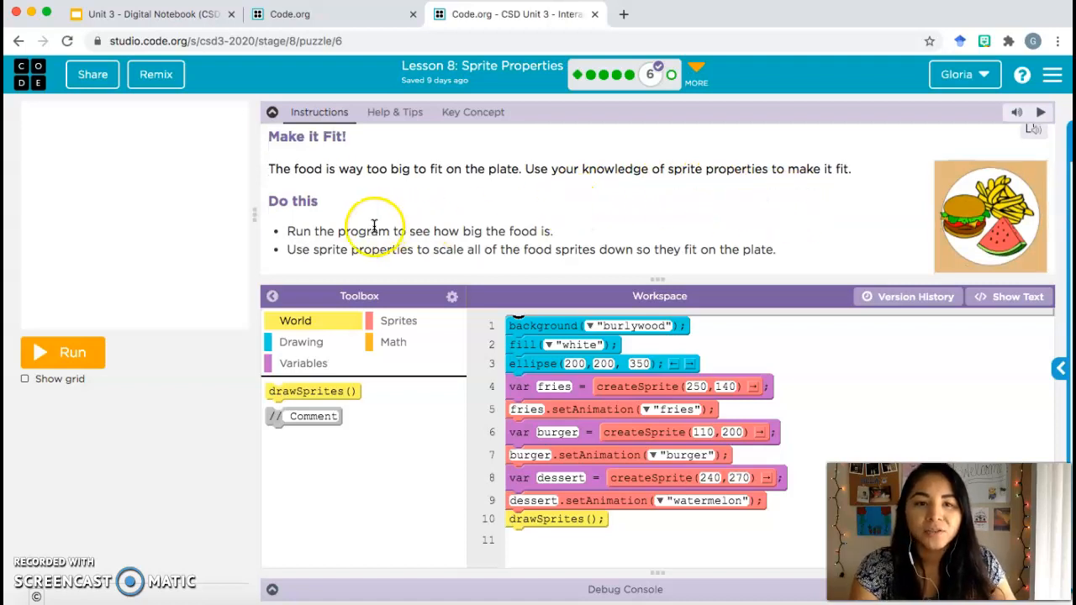
mouse_move(60, 348)
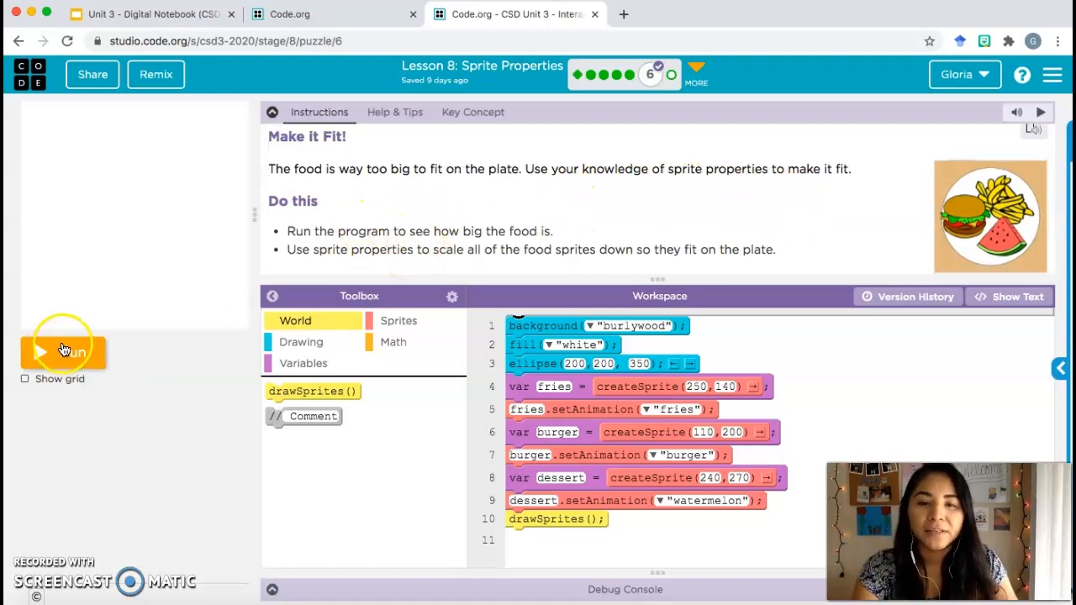
Step: Run the unmodified program to see the fries, burger and watermelon drawn far too large
left_click(62, 352)
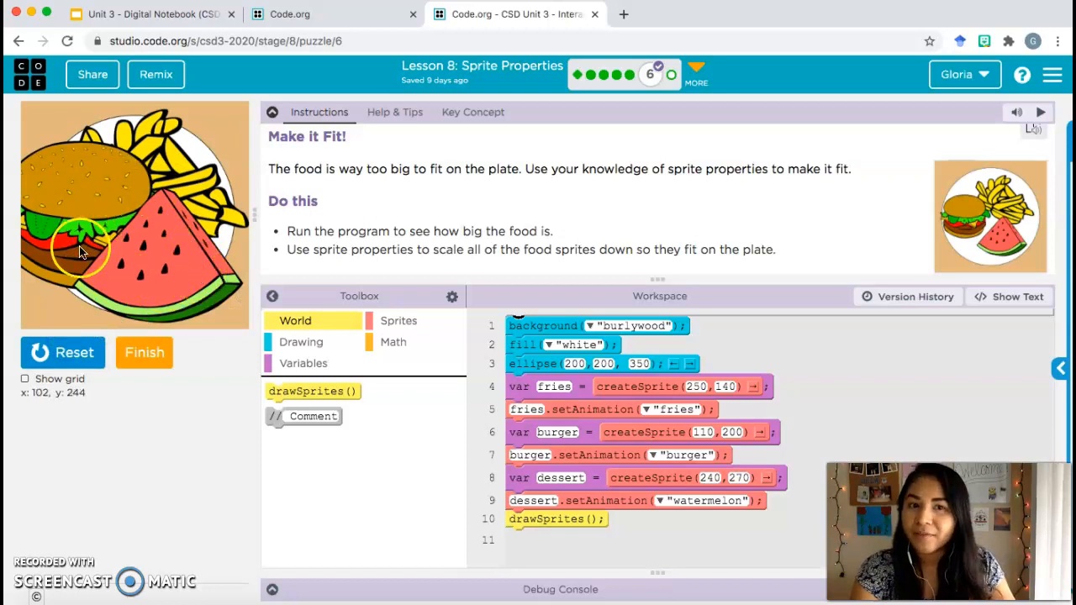
mouse_move(464, 260)
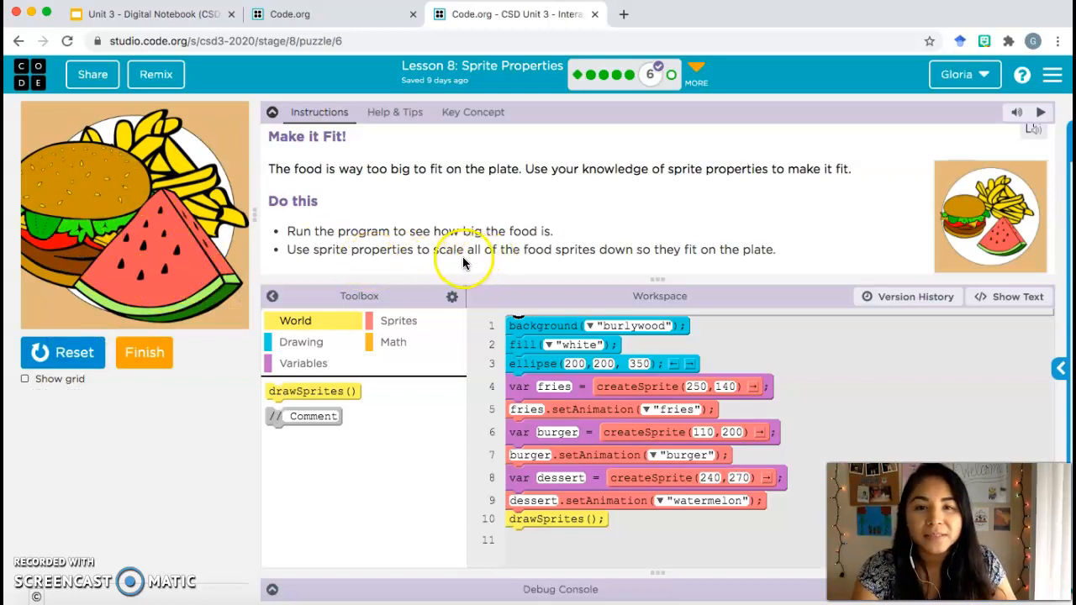
mouse_move(595, 248)
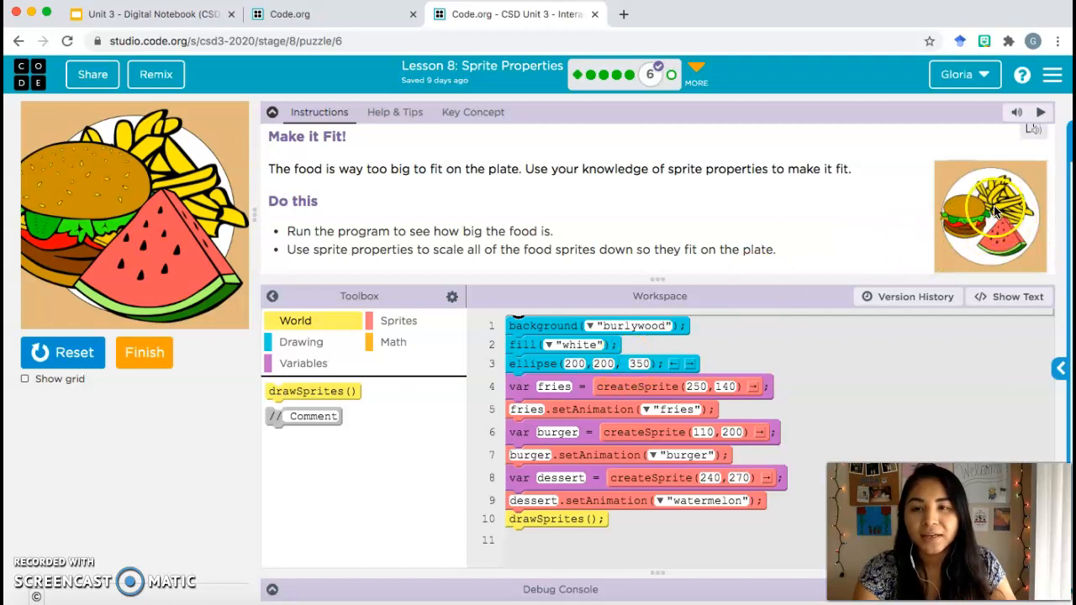
mouse_move(1007, 220)
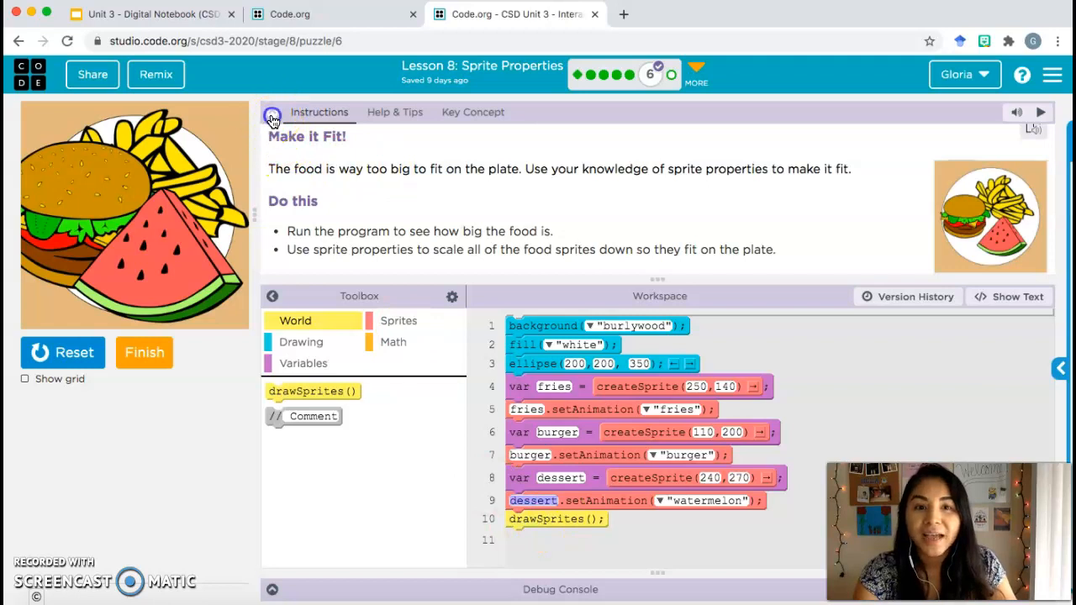
left_click(272, 110)
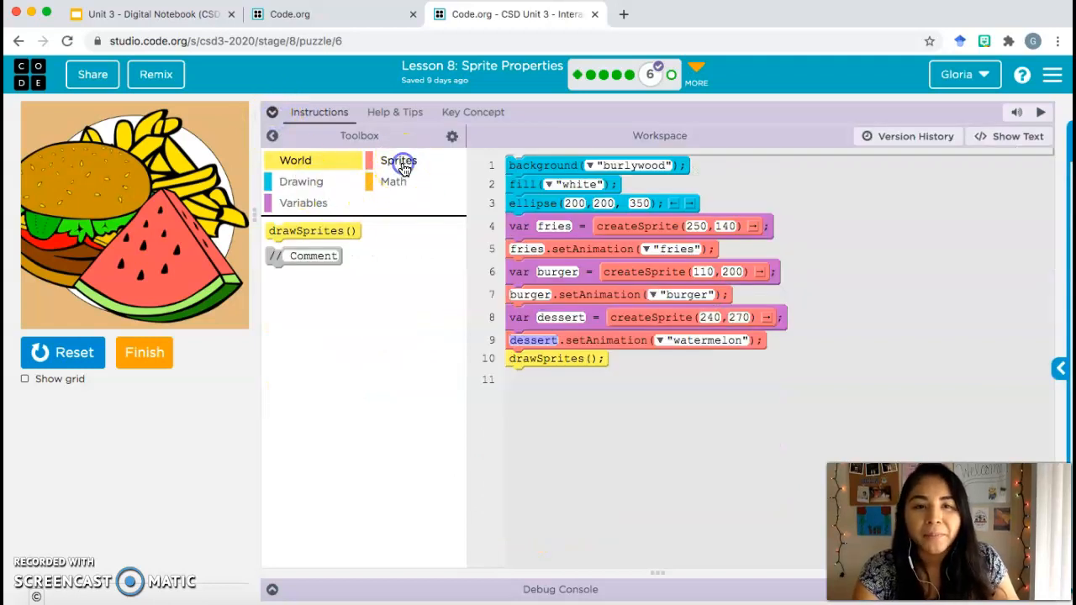
left_click(399, 160)
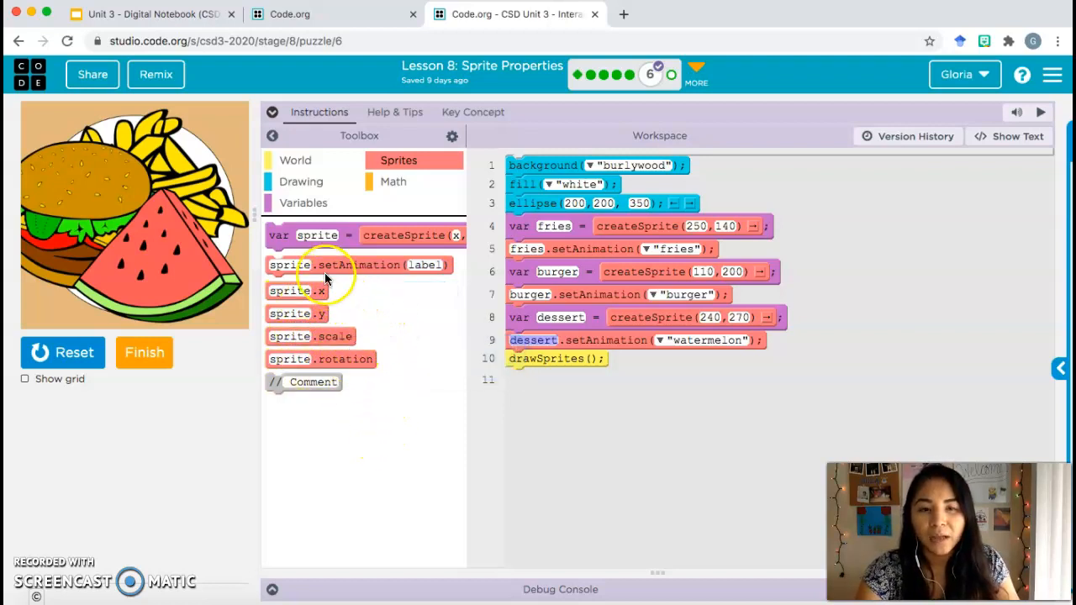
mouse_move(370, 381)
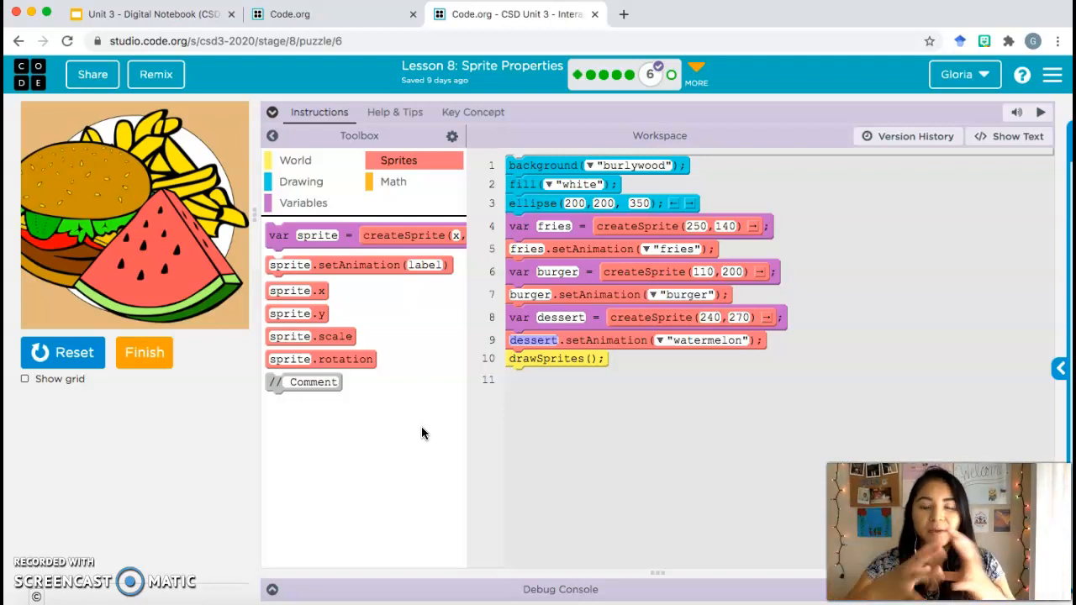
mouse_move(454, 324)
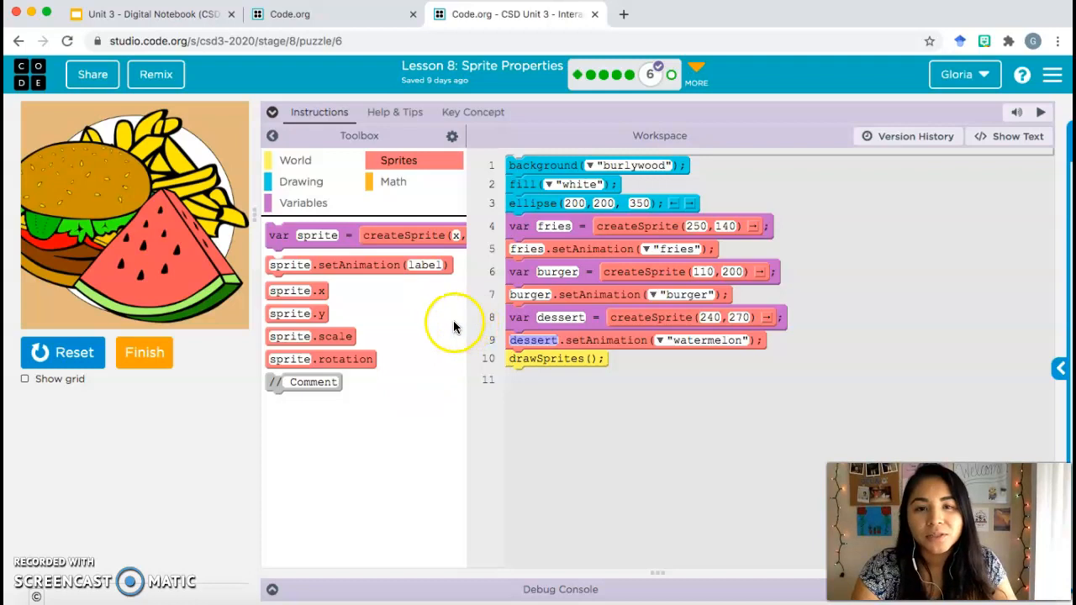
mouse_move(323, 336)
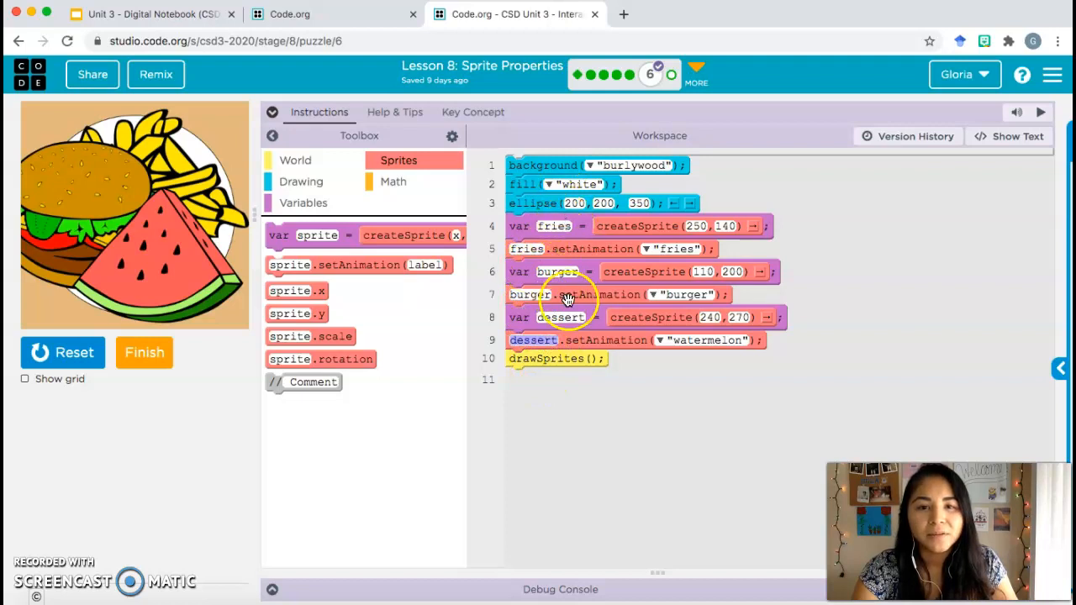
mouse_move(331, 337)
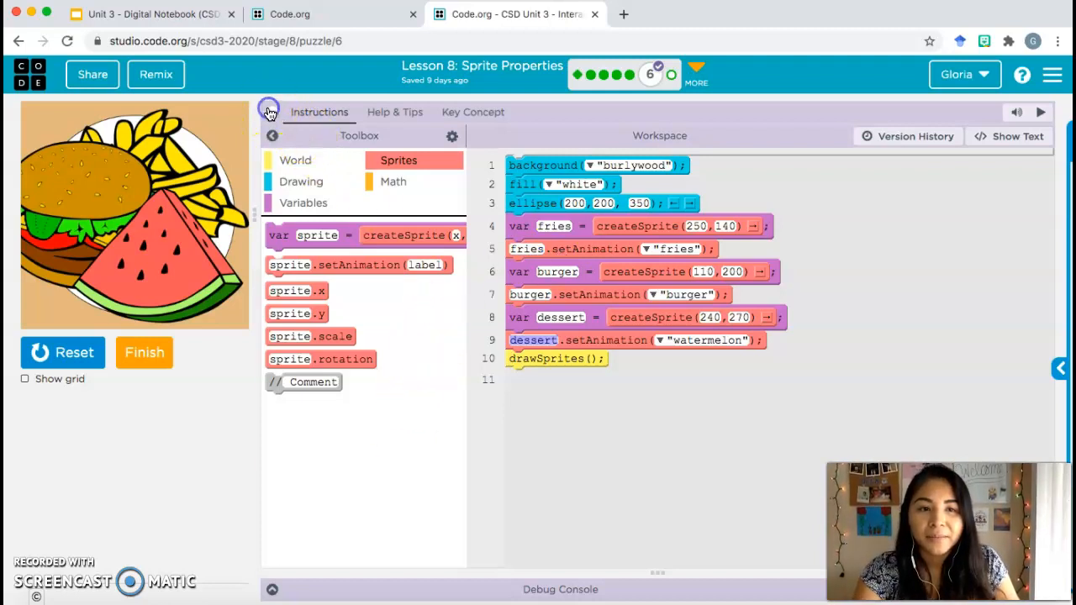
Step: Add a fries.scale = 0.5 line right after the fries animation, leaving burger and watermelon unscaled
left_click(269, 111)
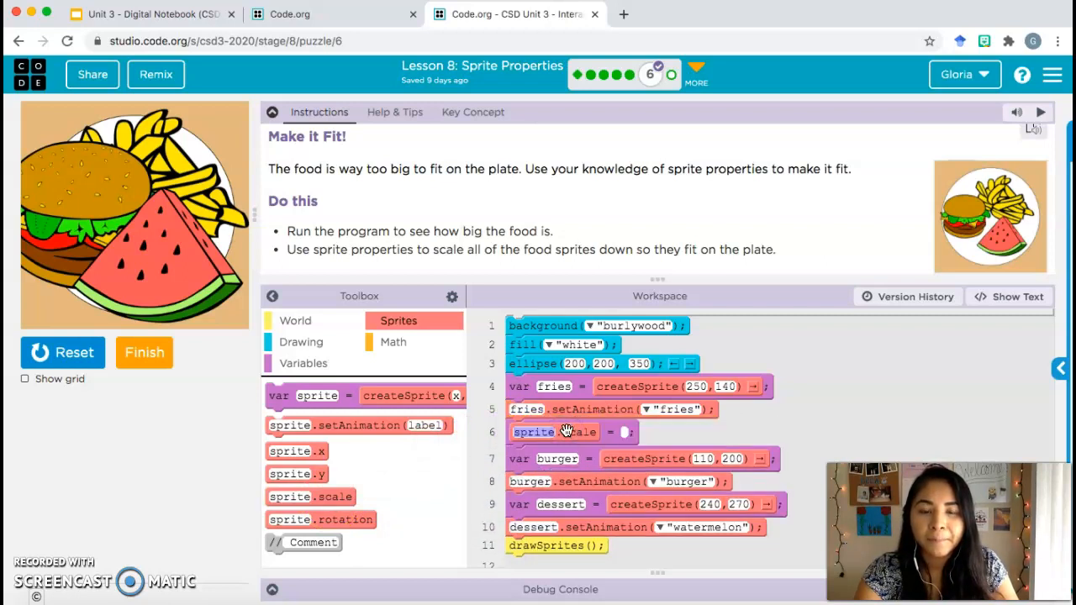
left_click(622, 432)
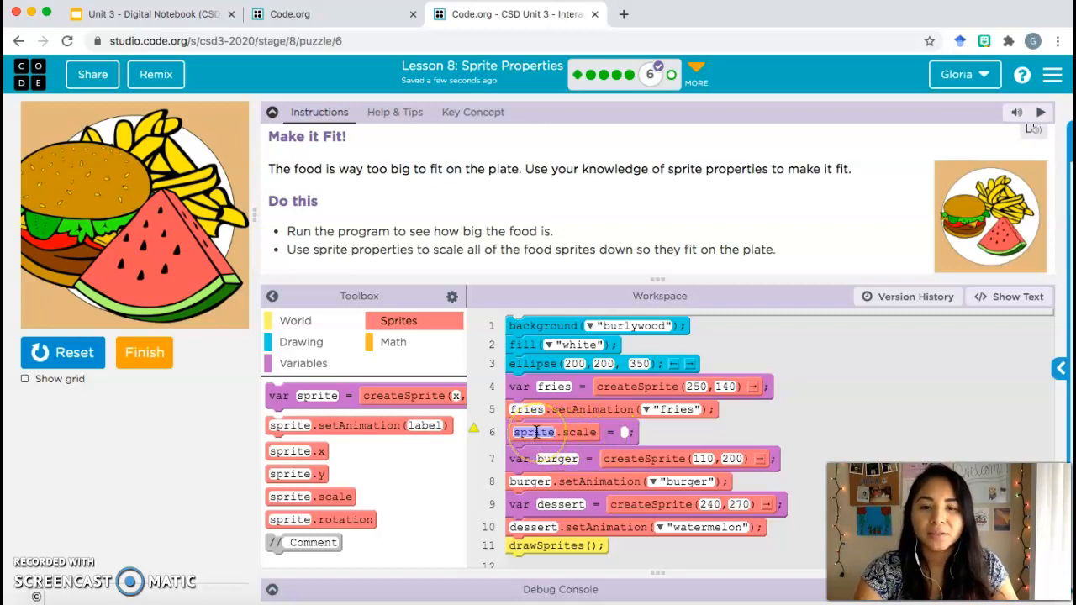
type("fries")
left_click(625, 432)
type("0.")
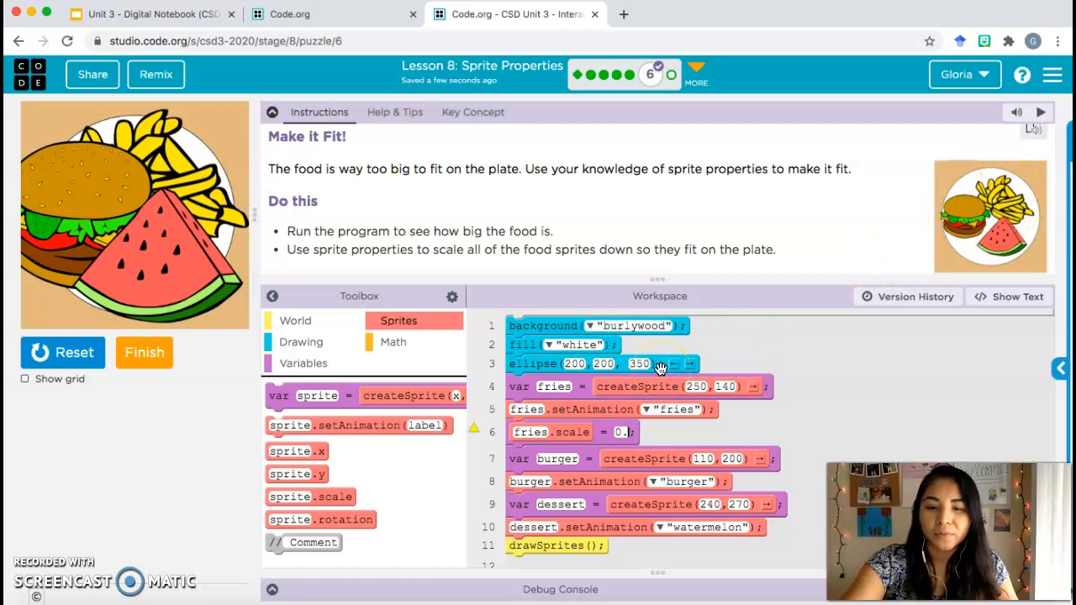
left_click(60, 353)
type("8")
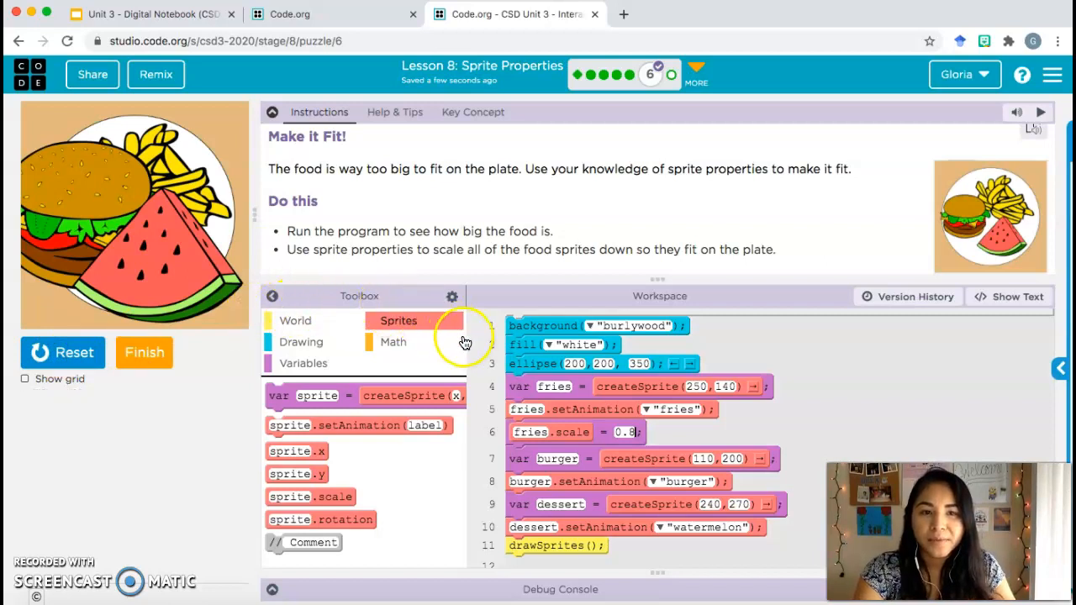
left_click(625, 432)
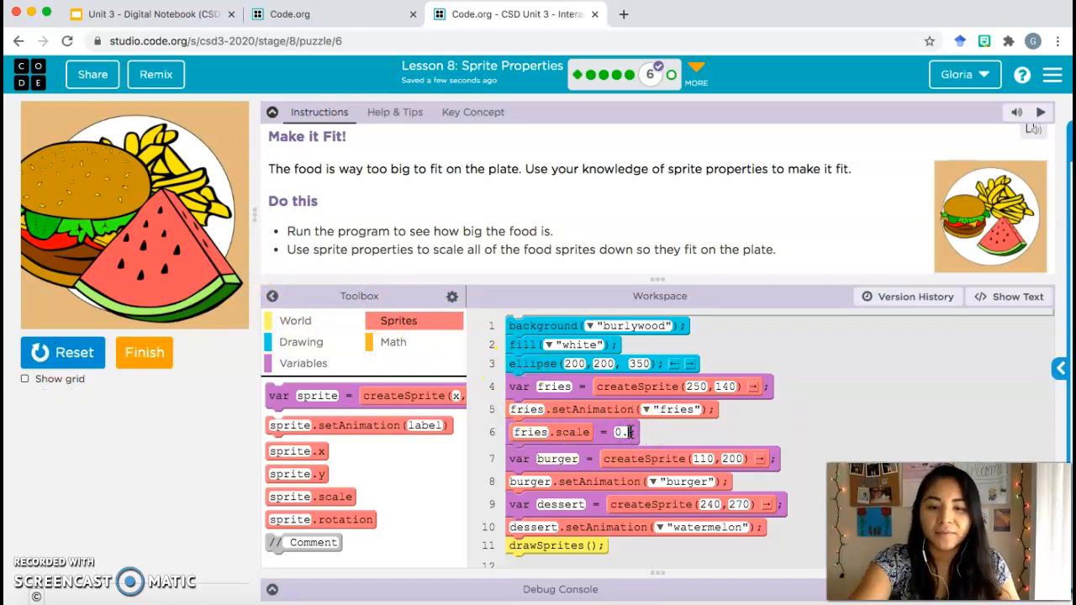
Step: Reset and rerun the program with fries at 0.5, then switch to the Unit 3 Digital Notebook slides
left_click(64, 353)
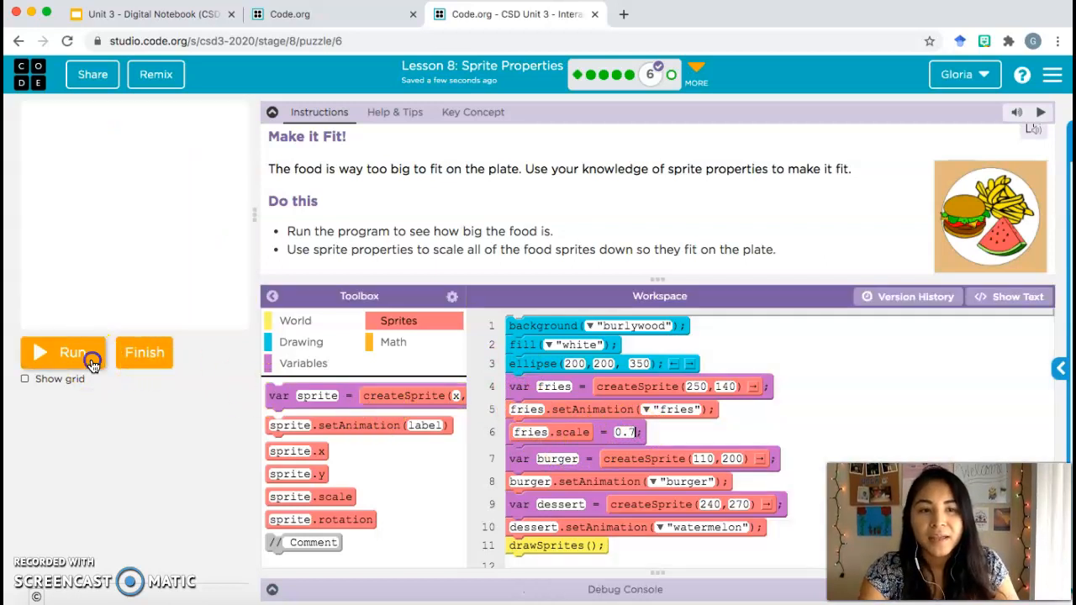
left_click(67, 353)
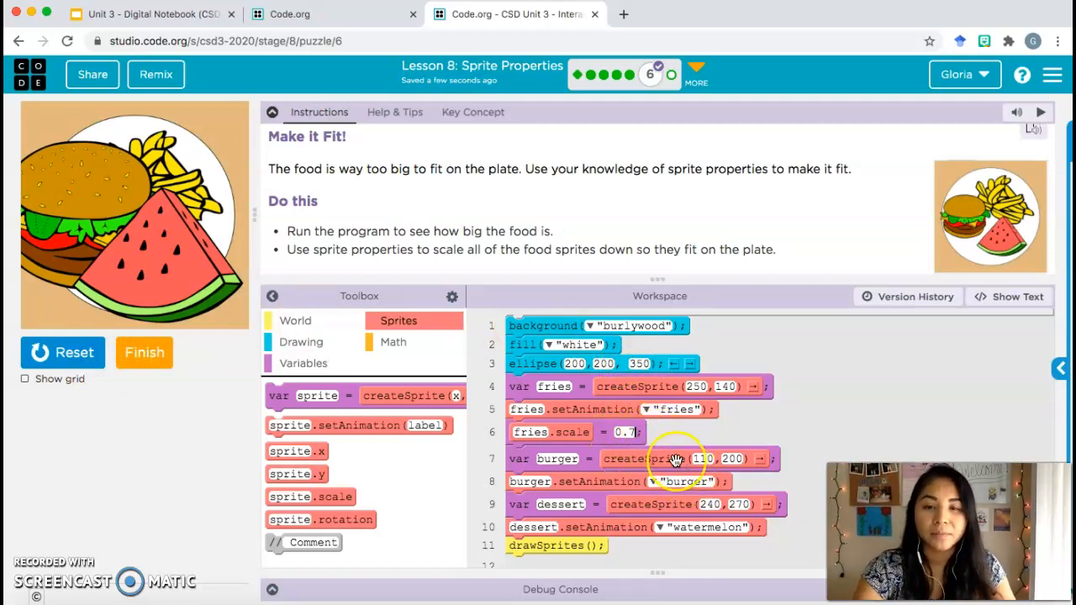
scroll("down", 3)
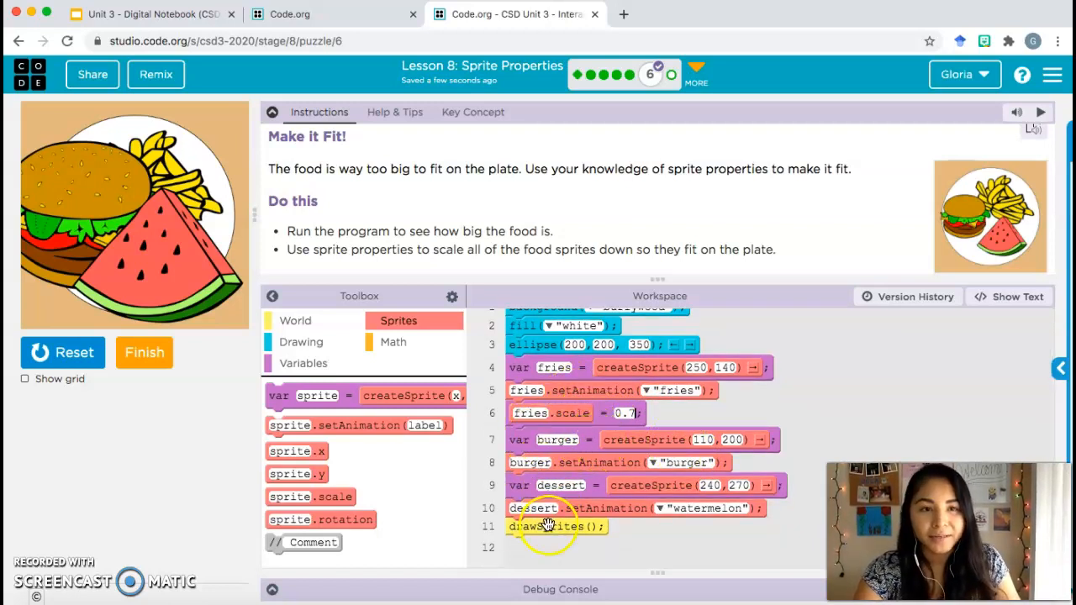
mouse_move(828, 317)
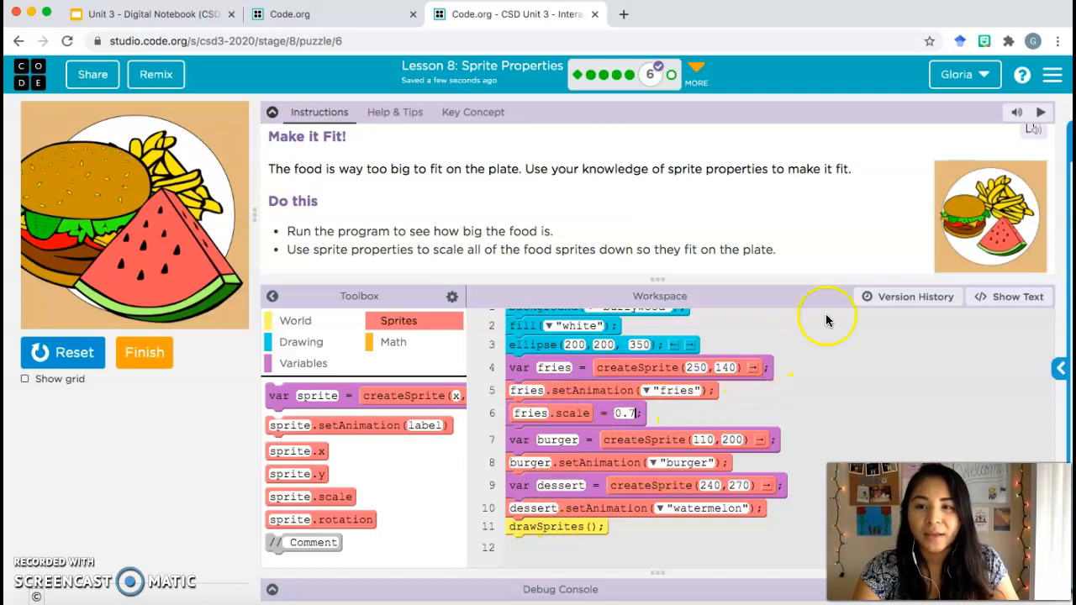
mouse_move(1009, 205)
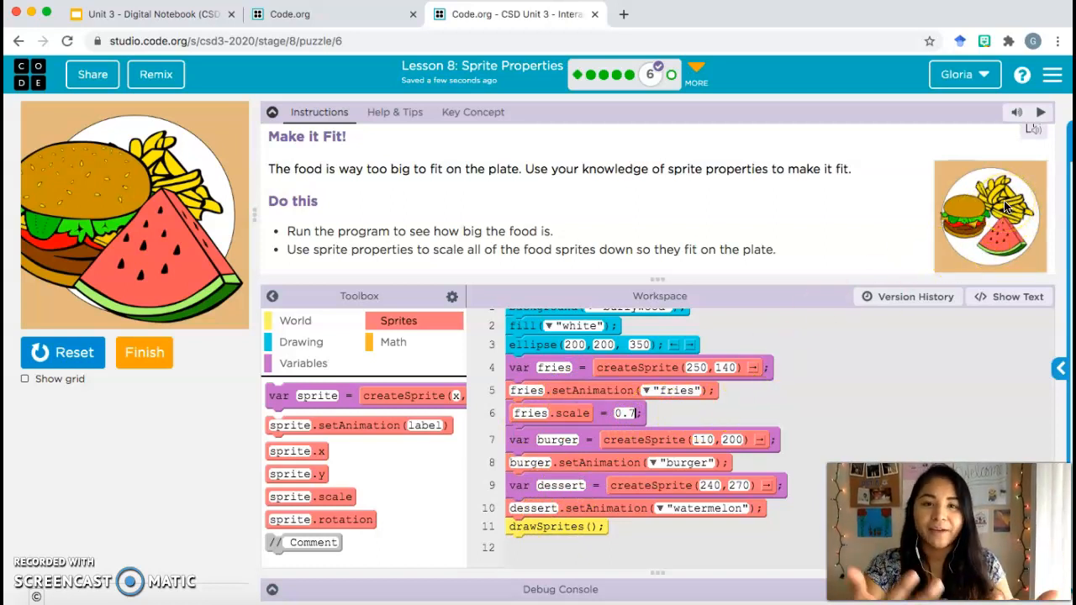
mouse_move(624, 220)
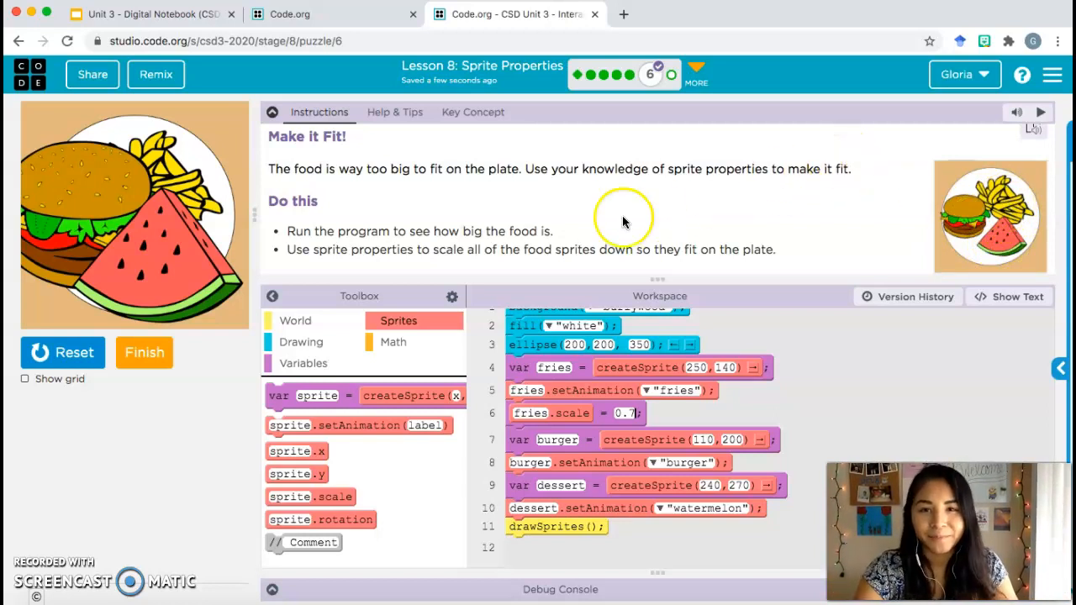
left_click(143, 13)
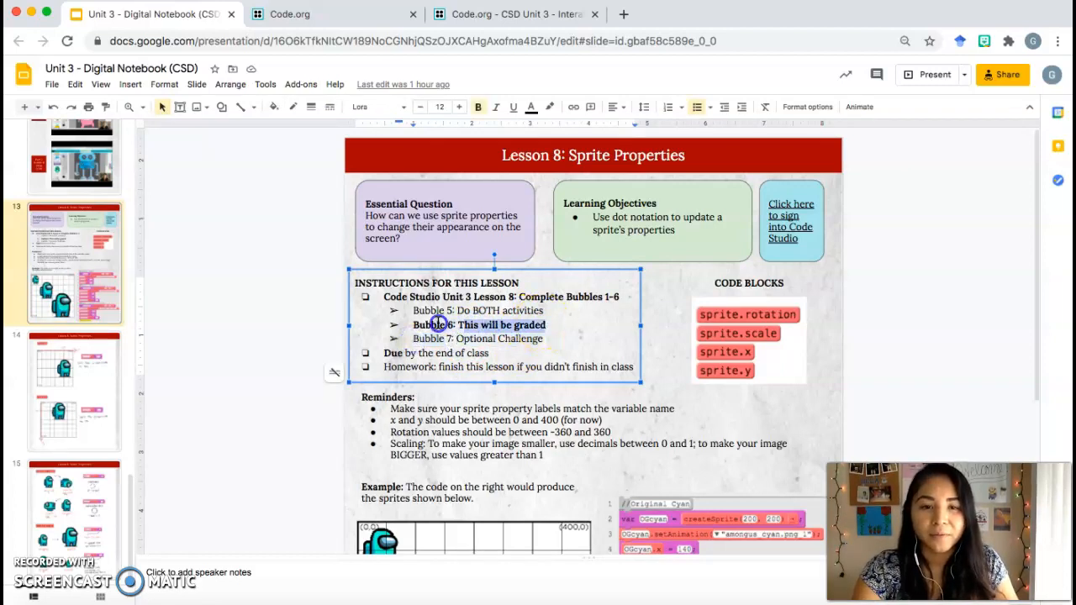
mouse_move(335, 14)
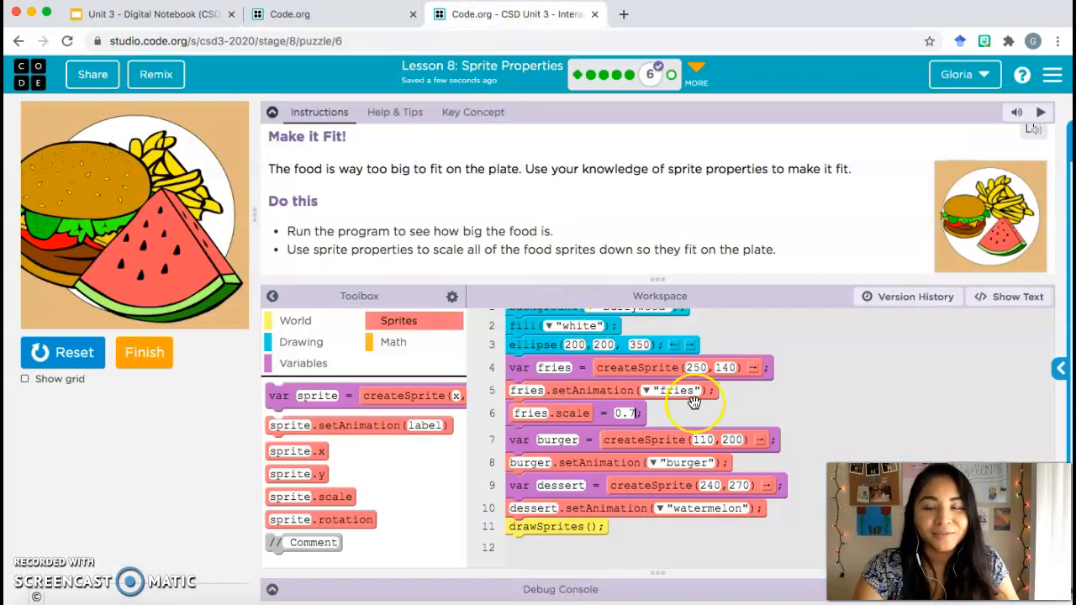
mouse_move(619, 545)
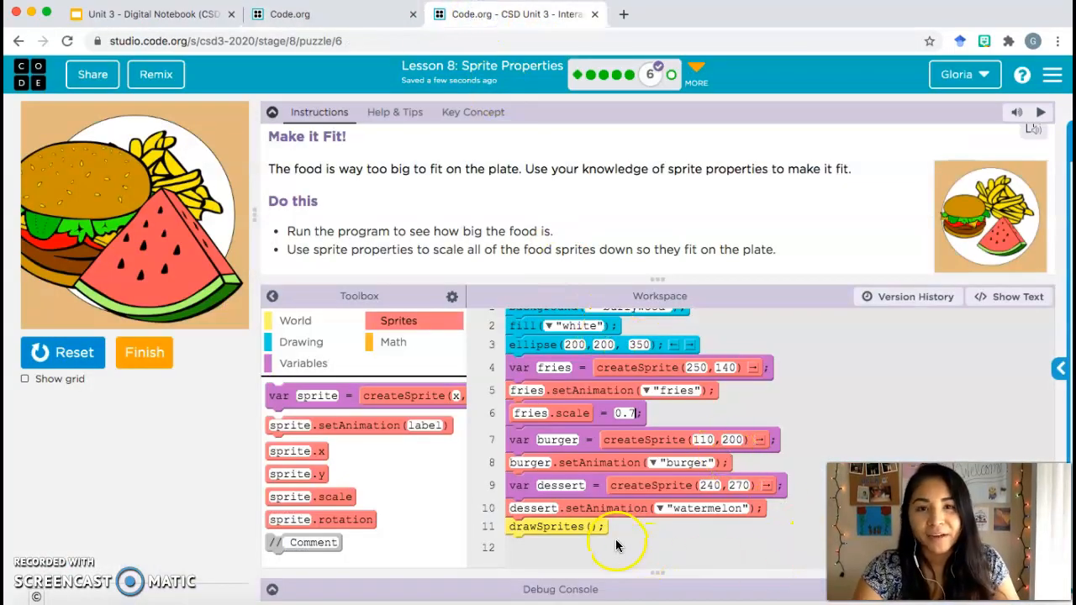